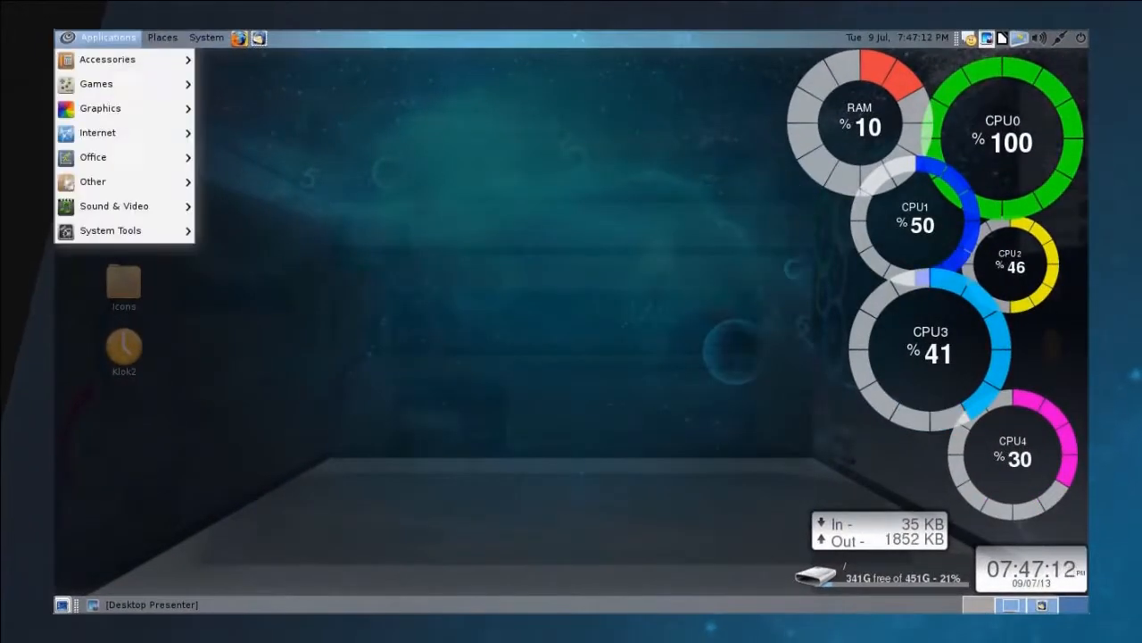
- Browse the System and Applications menus, ending on Accessories with Terminal highlighted
click(207, 36)
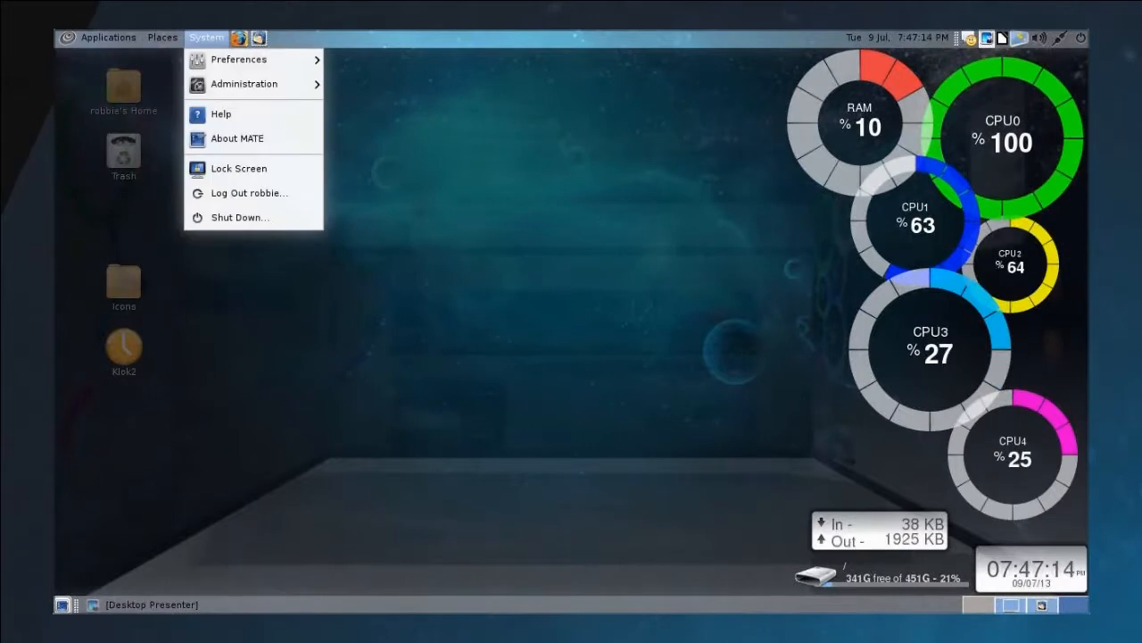
click(242, 84)
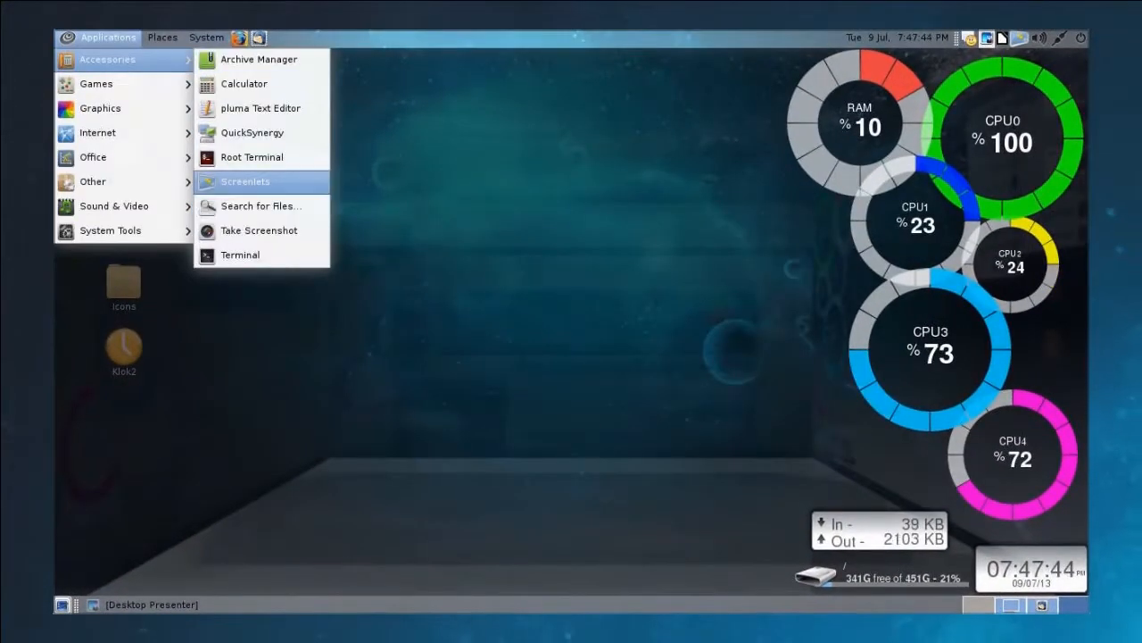
click(240, 254)
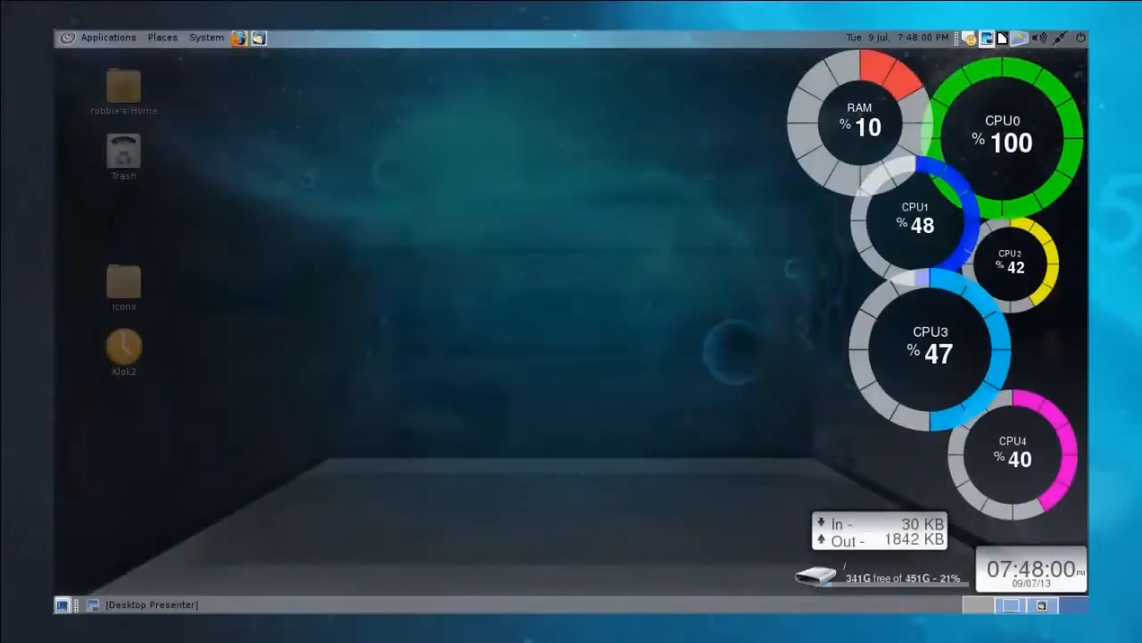
click(107, 38)
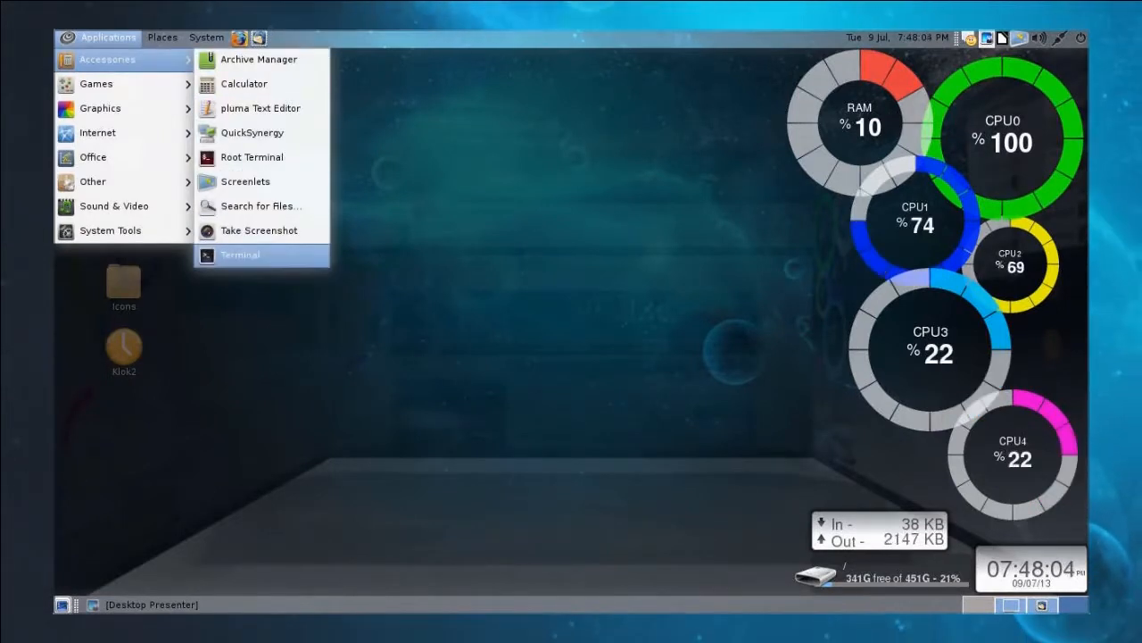
- Launch MATE Terminal from Accessories and move its window to the screen centre
click(239, 253)
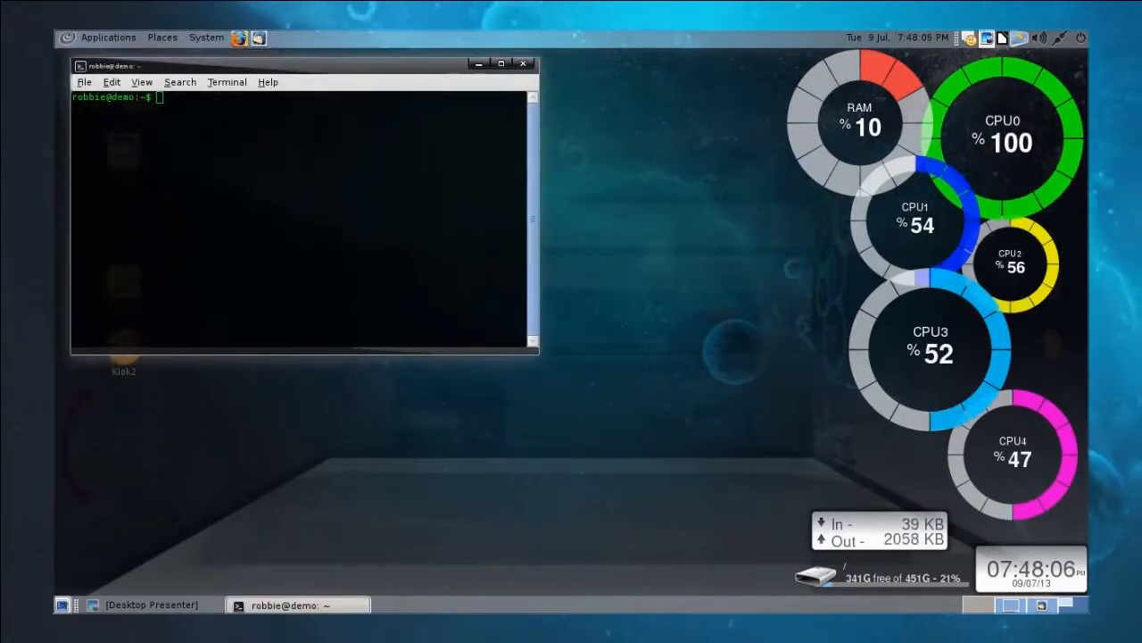
drag(303, 64, 503, 125)
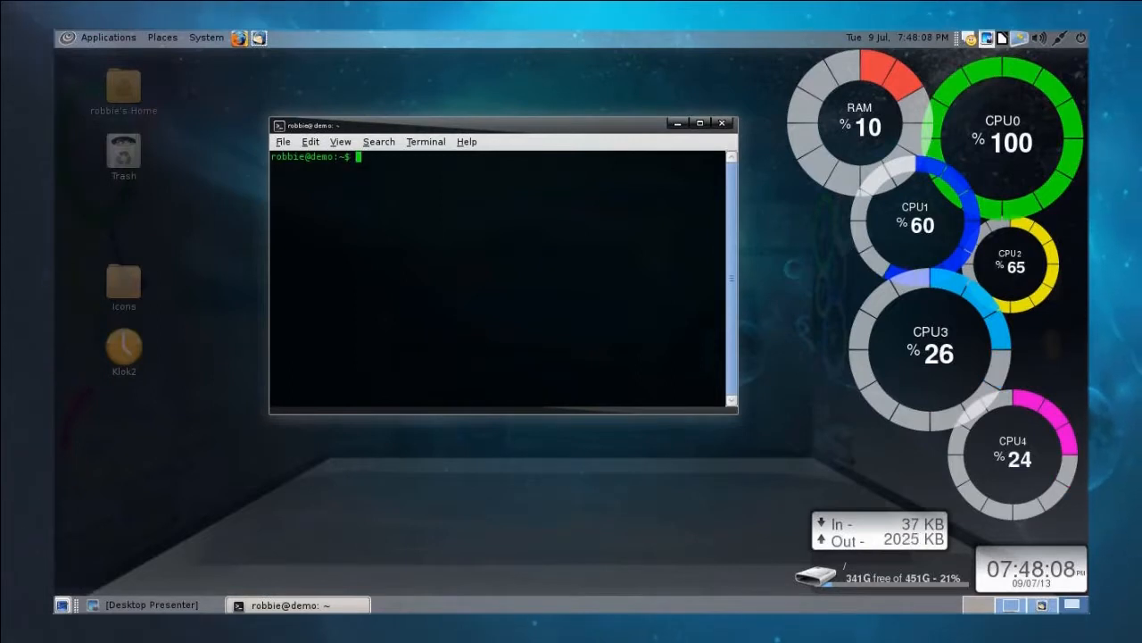
- Show the About MATE dialog (MATE Desktop 1.4.2) from the System menu and dismiss it
click(208, 36)
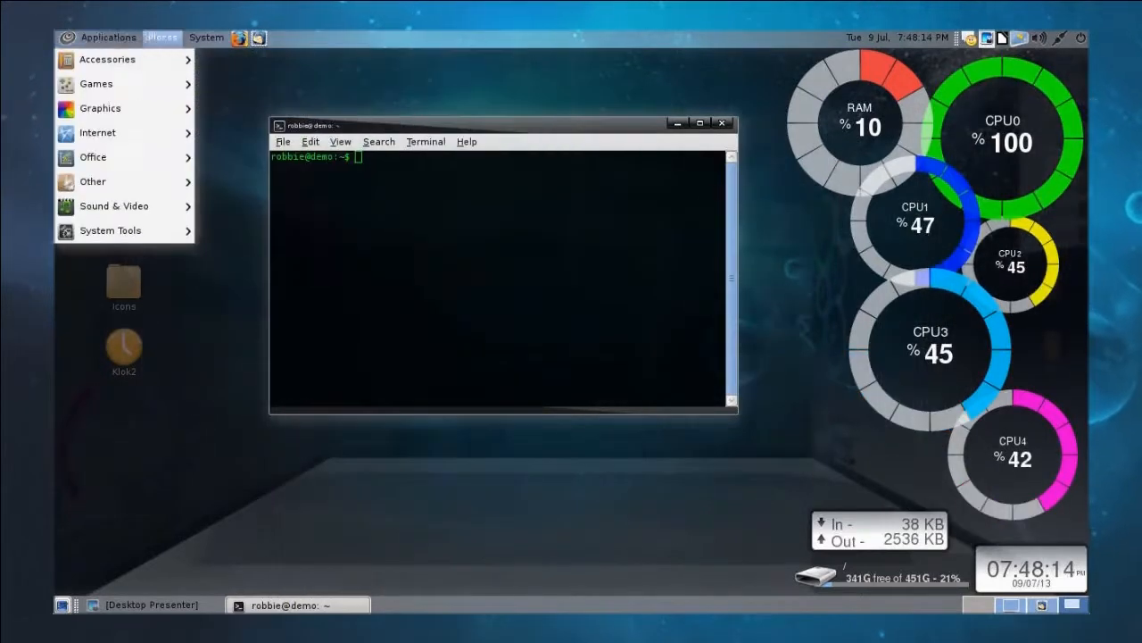
click(207, 38)
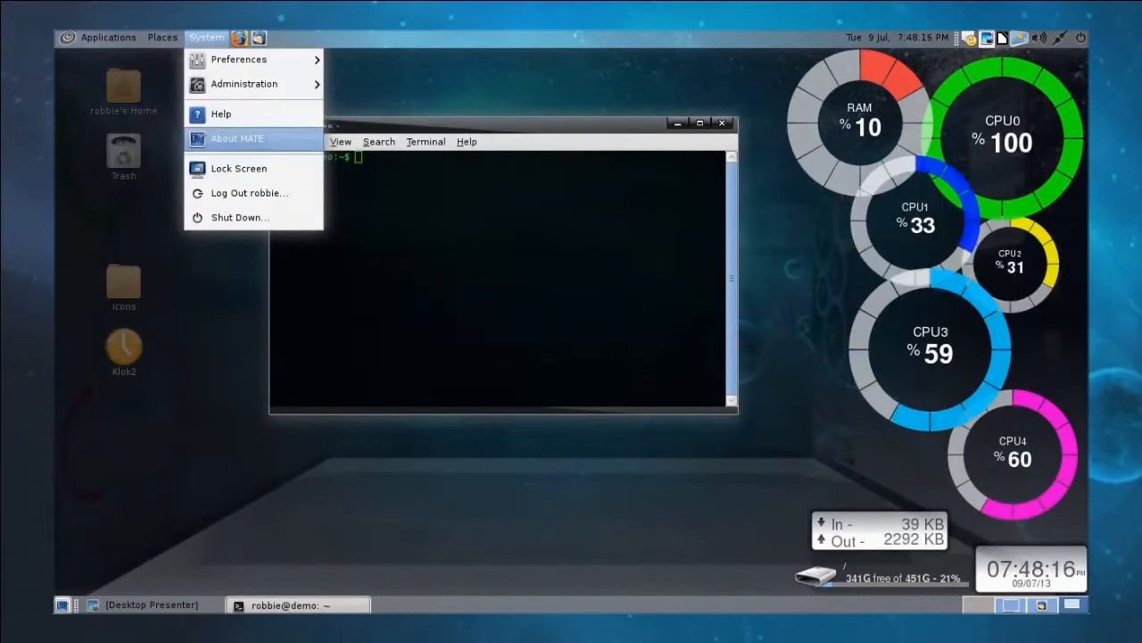
click(235, 140)
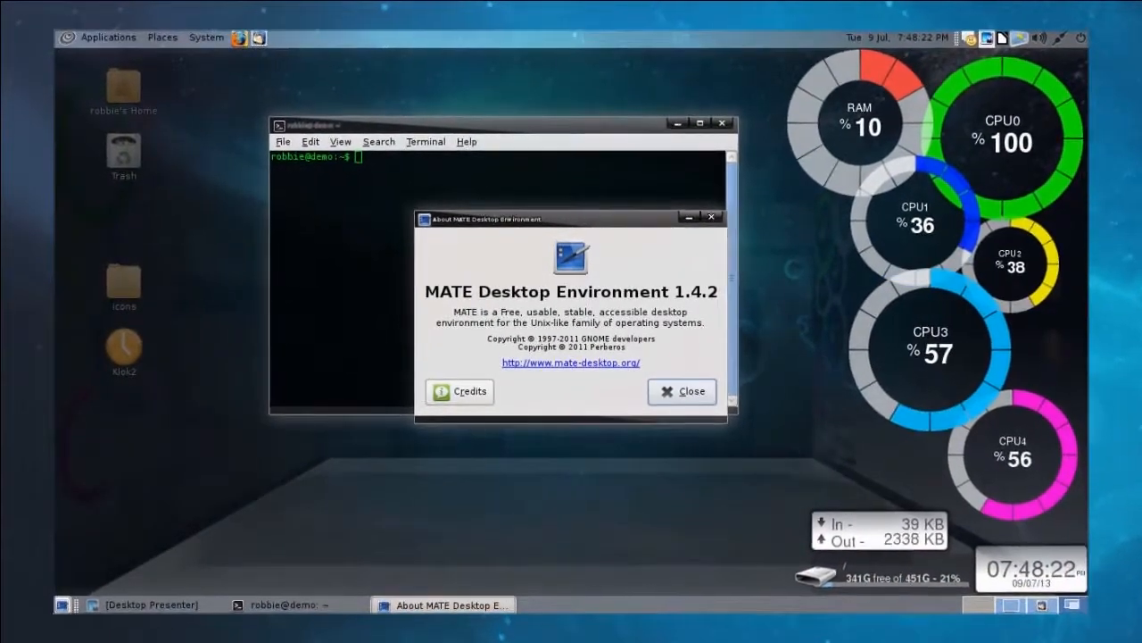
click(682, 392)
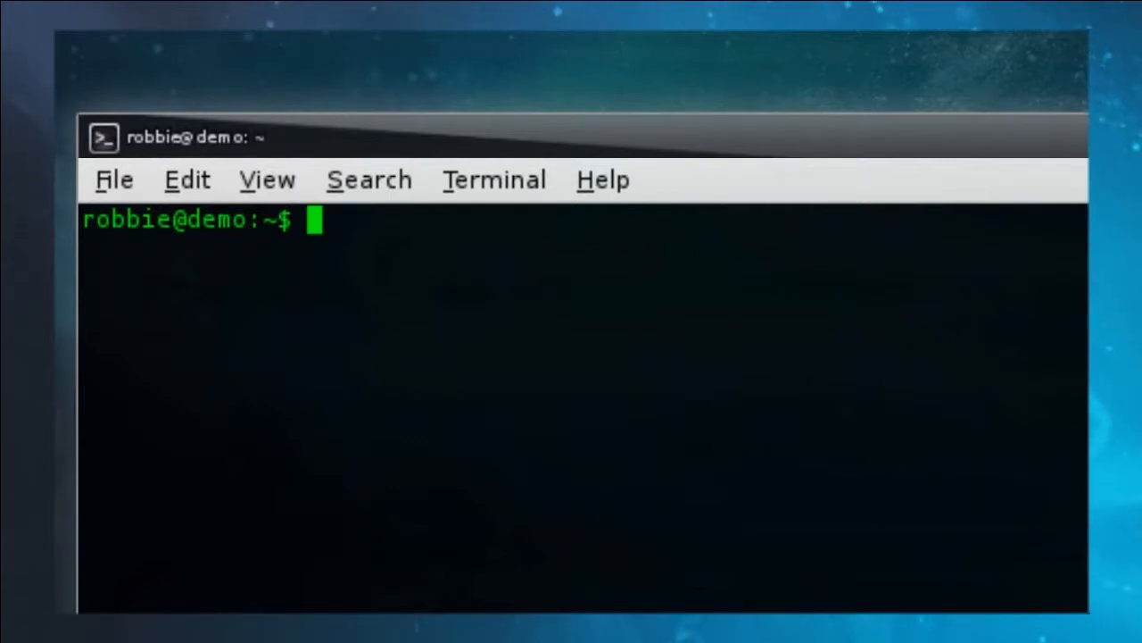
- Run mateconf-editor in the terminal to launch the Configuration Editor
text(matec)
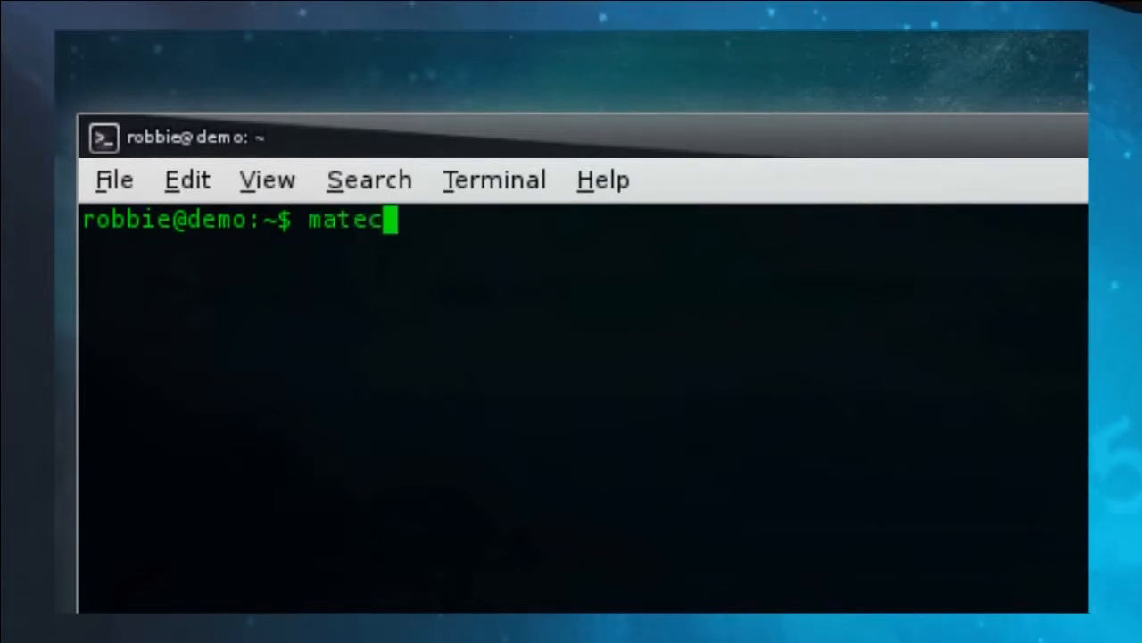
text(onf-e)
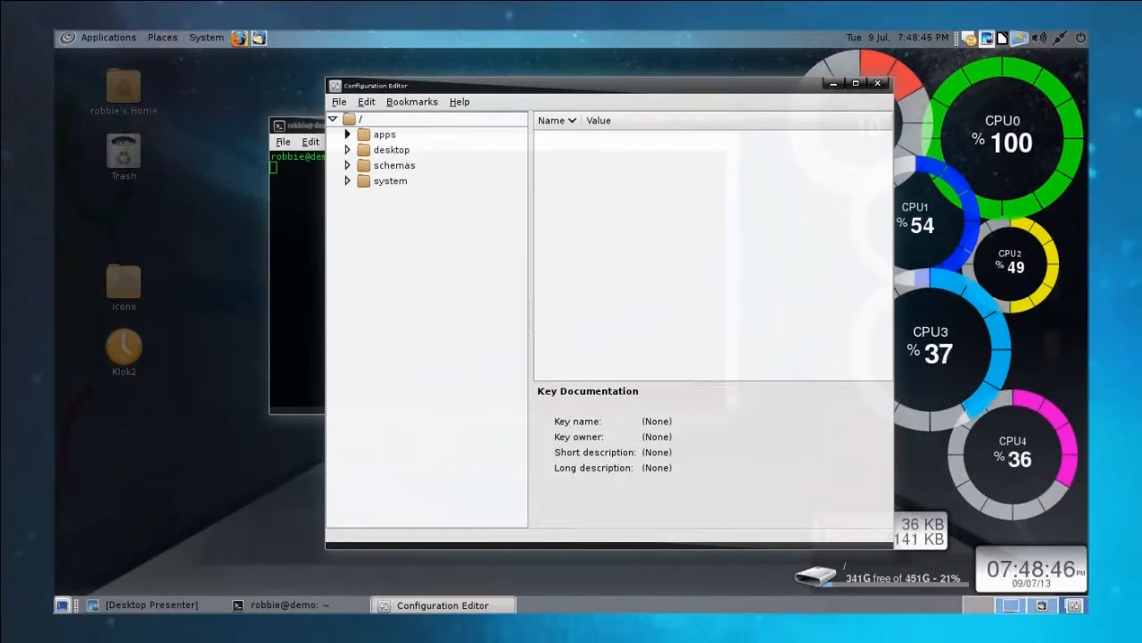
- Navigate apps > compiz > plugins > fade to show its options (fade_speed 5, unresponsive_brightness 65)
click(346, 134)
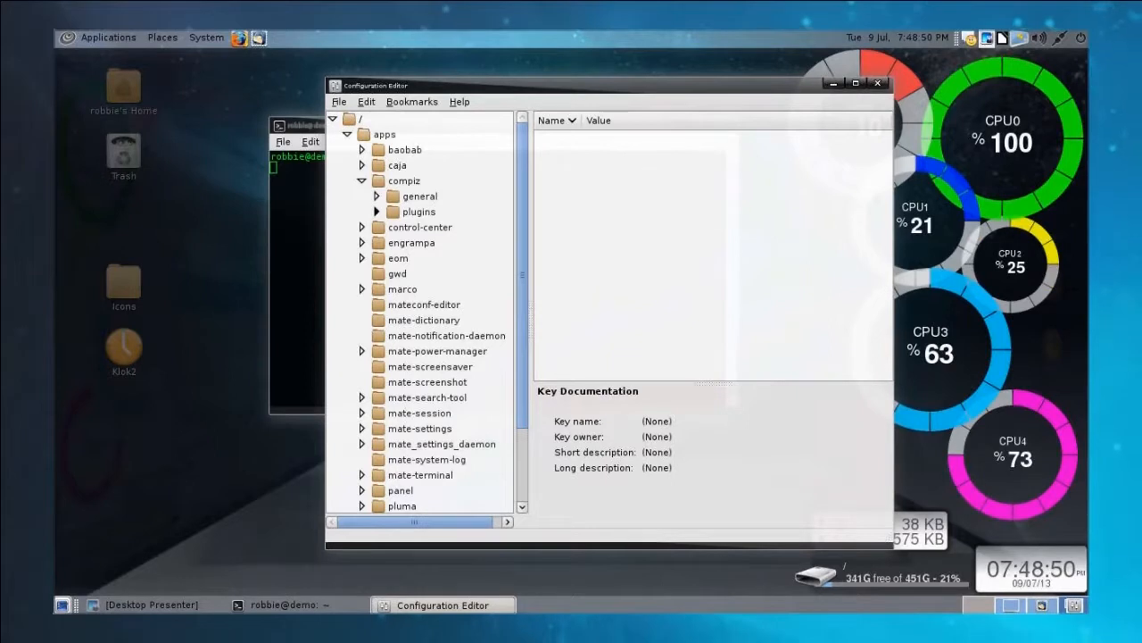
click(377, 210)
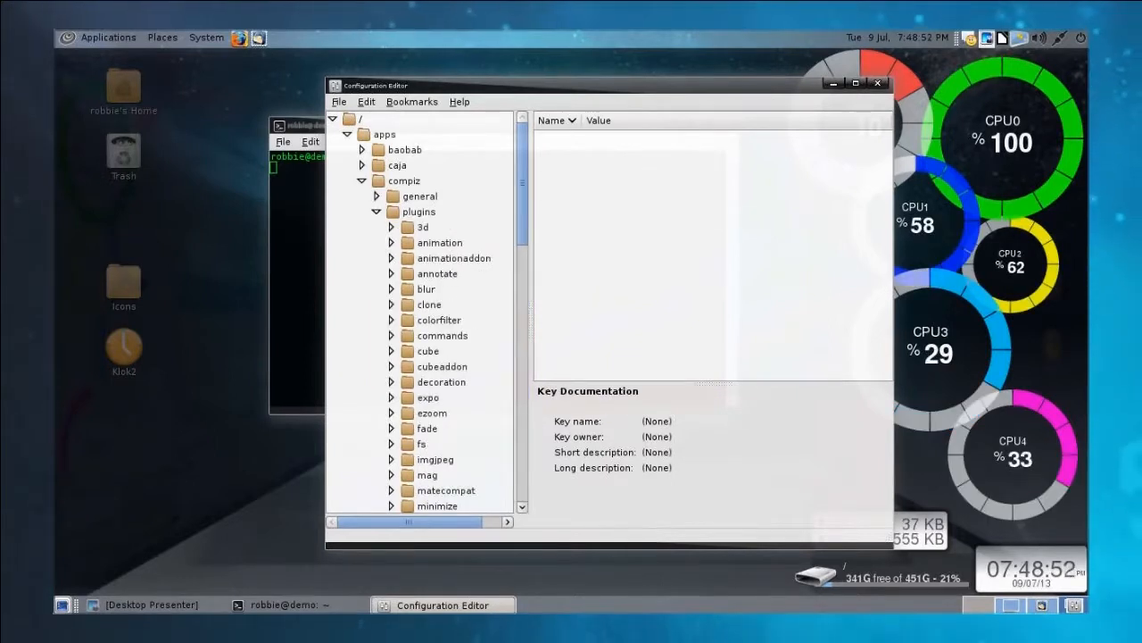
scroll(down, 3)
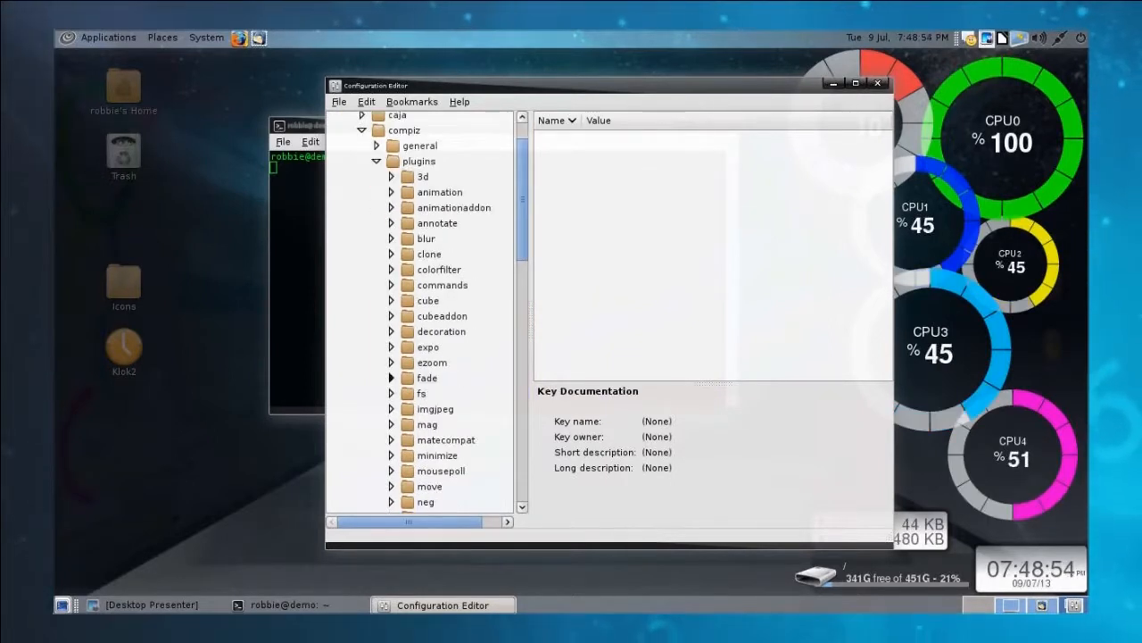
click(393, 379)
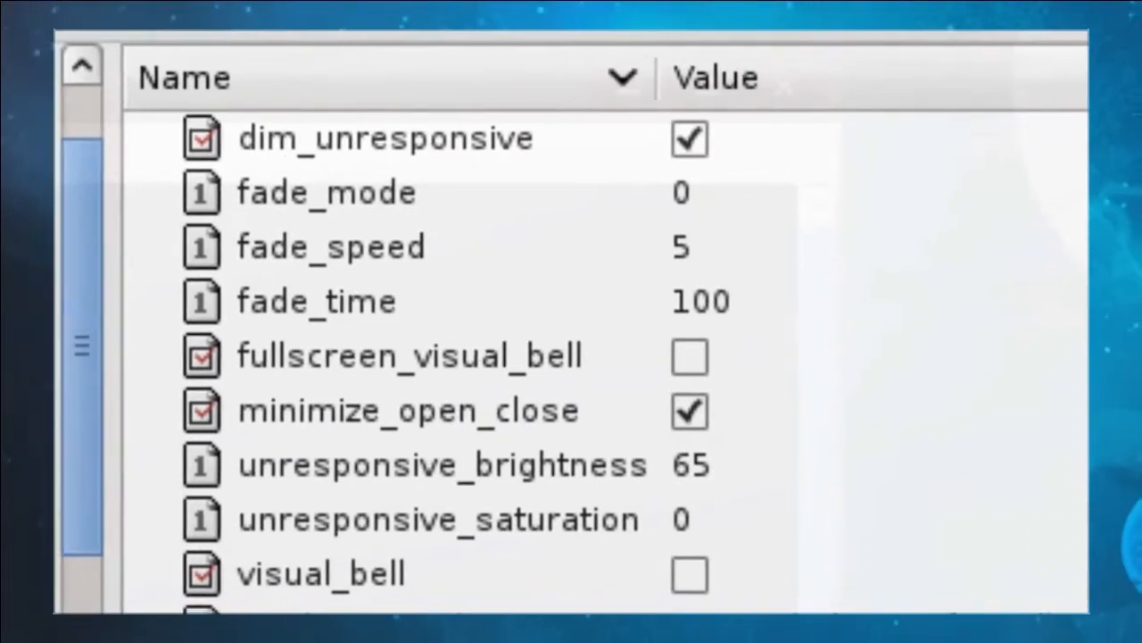
- Uncheck the fade plugin's dim_unresponsive value and review its documentation
click(687, 140)
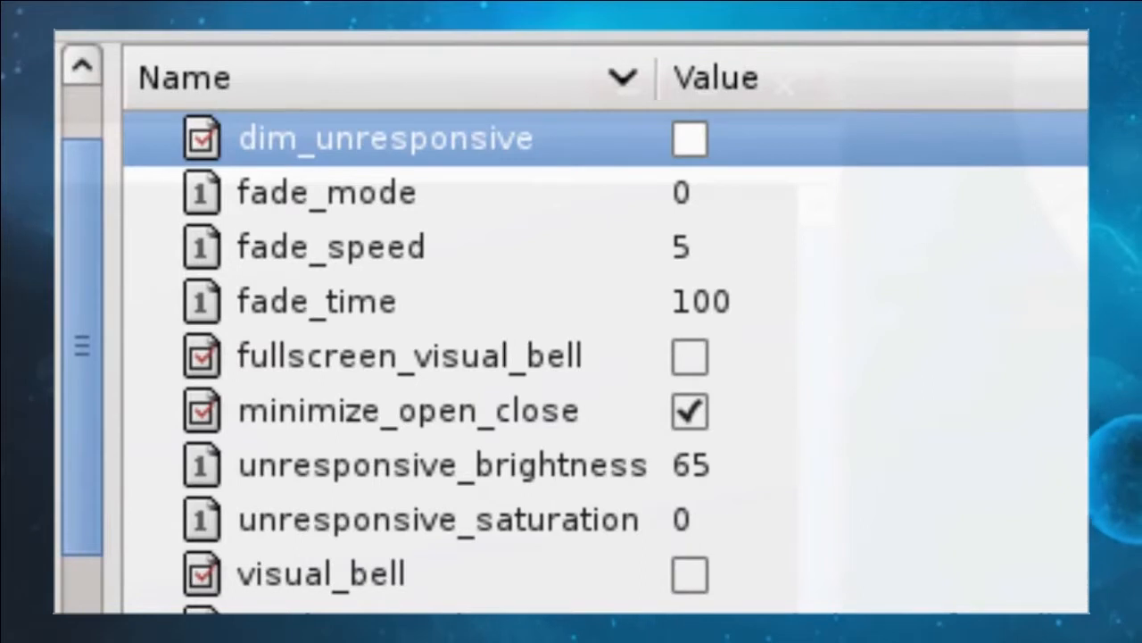
scroll(down, 3)
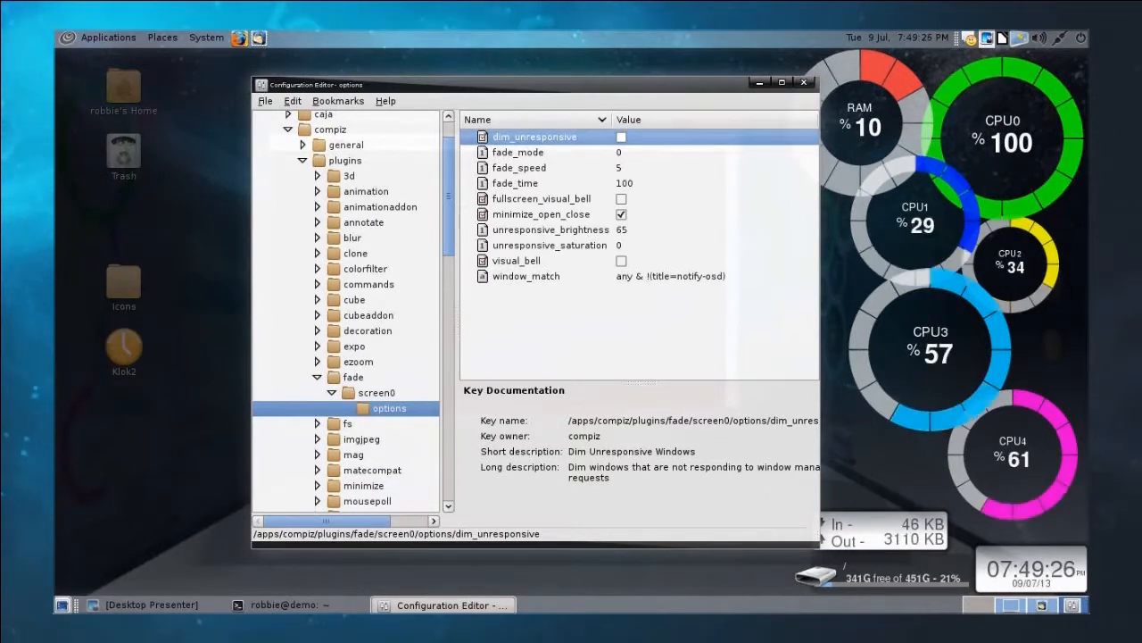
- Launch Root Terminal from Accessories and authenticate with the administrator password
click(107, 35)
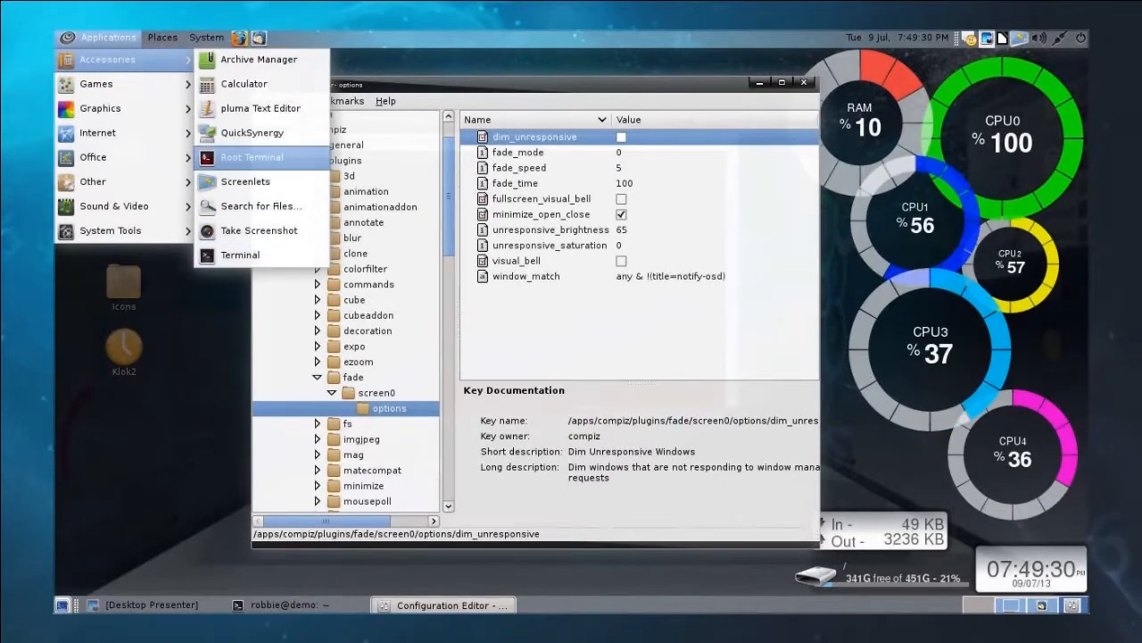
click(252, 157)
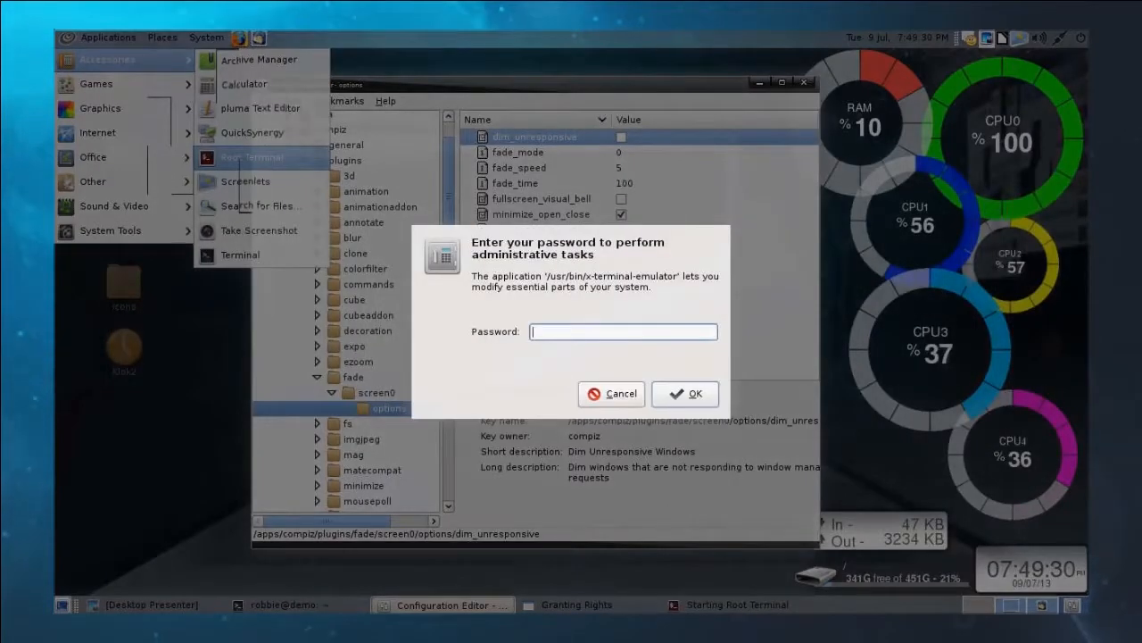
text(••••)
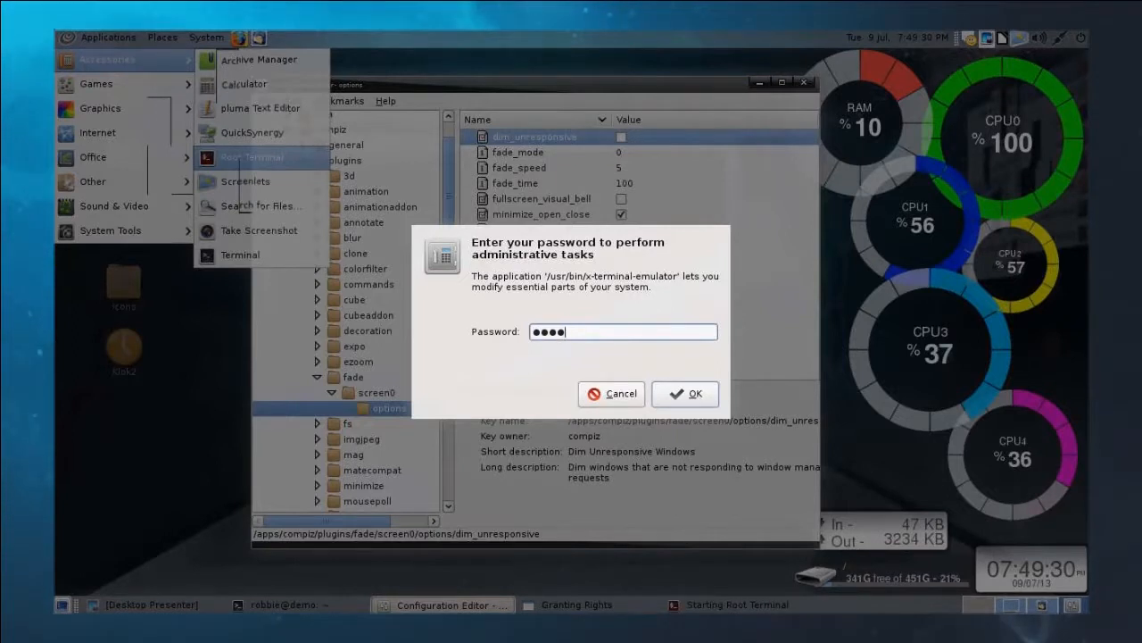
click(686, 394)
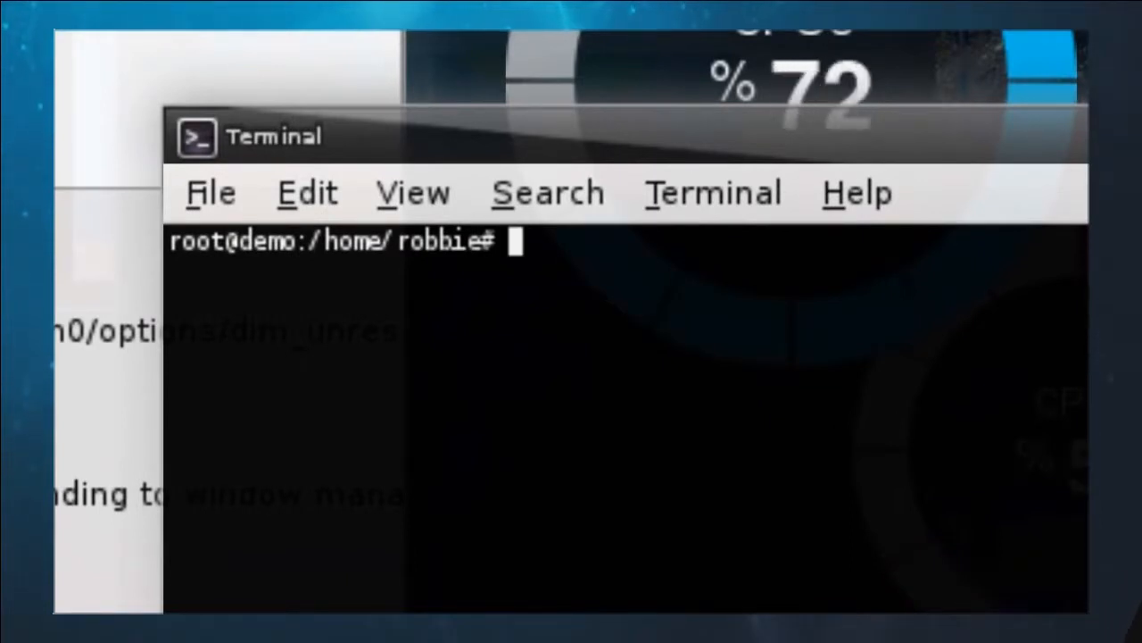
text(xset)
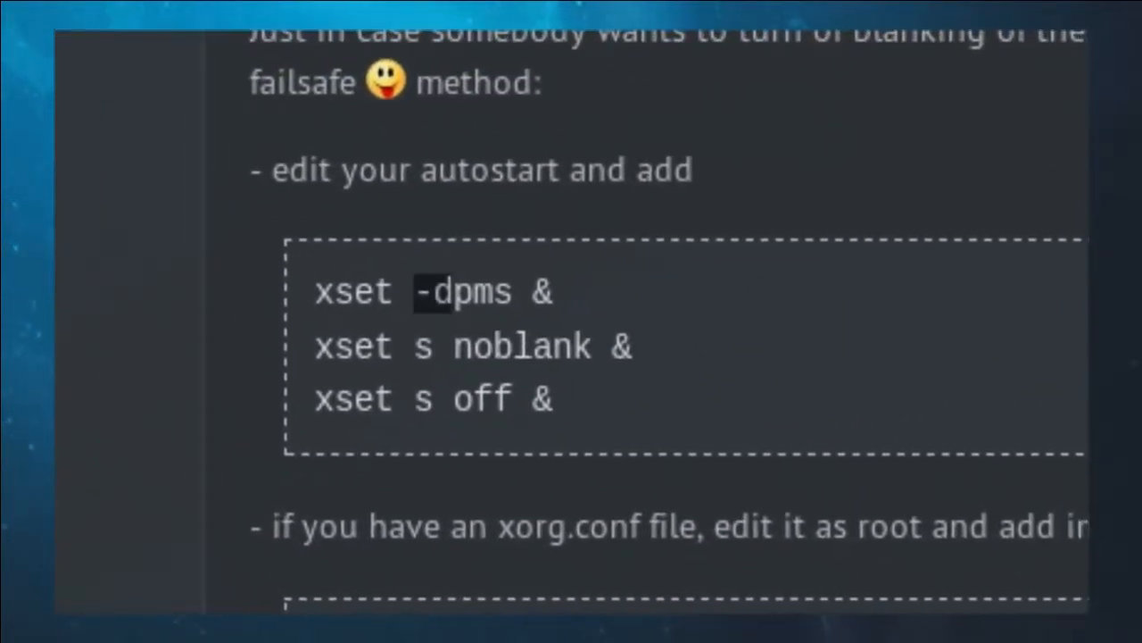
scroll(down, 3)
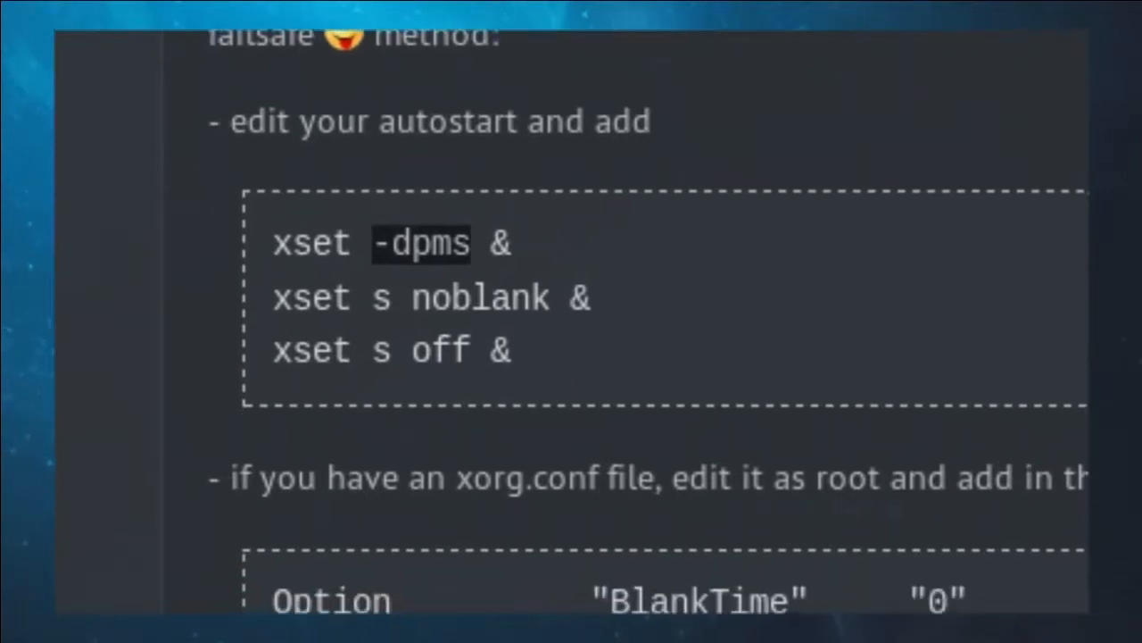
scroll(down, 3)
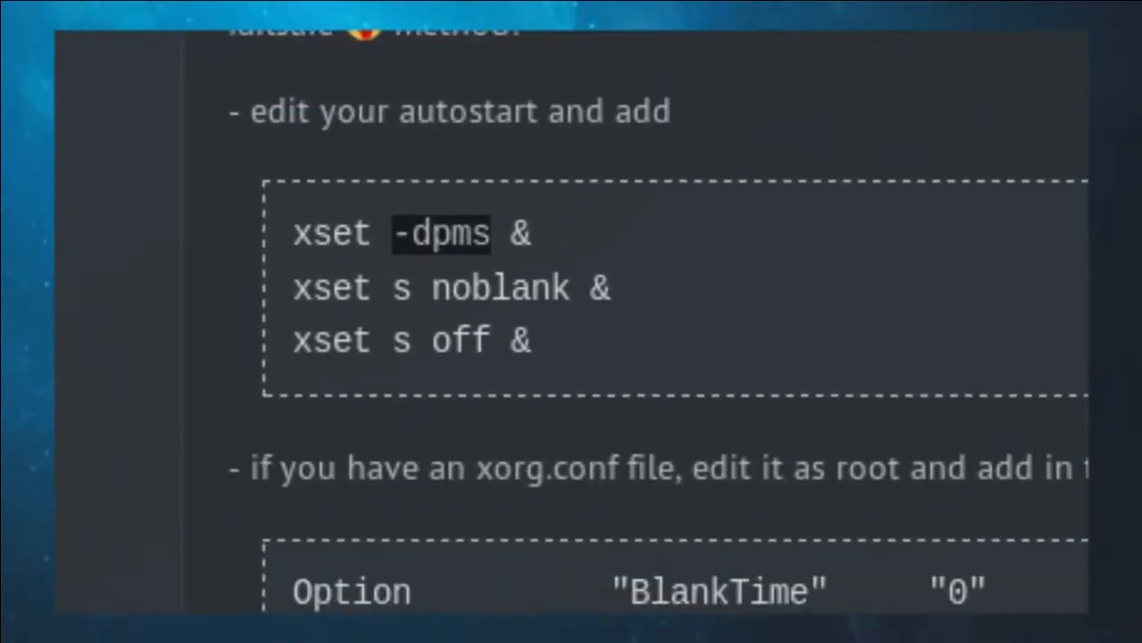